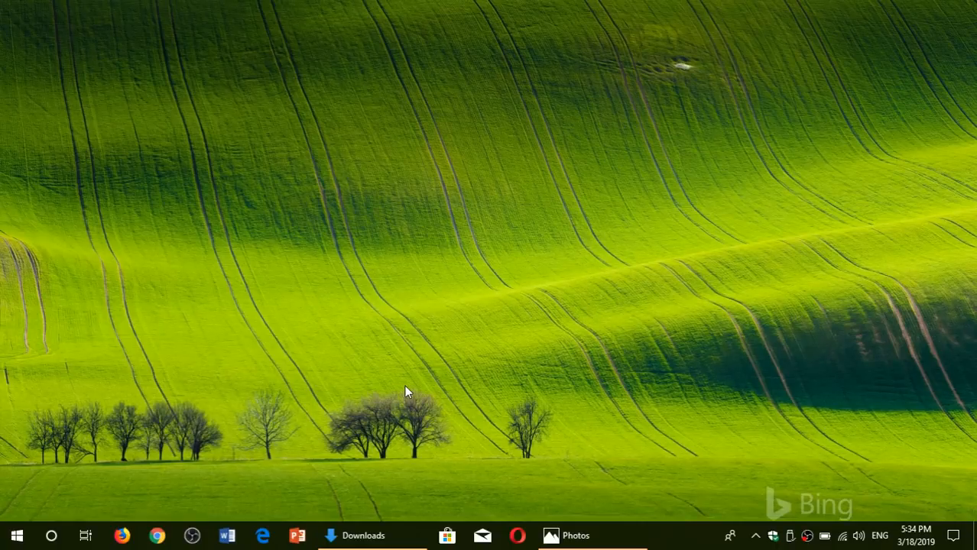
mouse_move(364, 536)
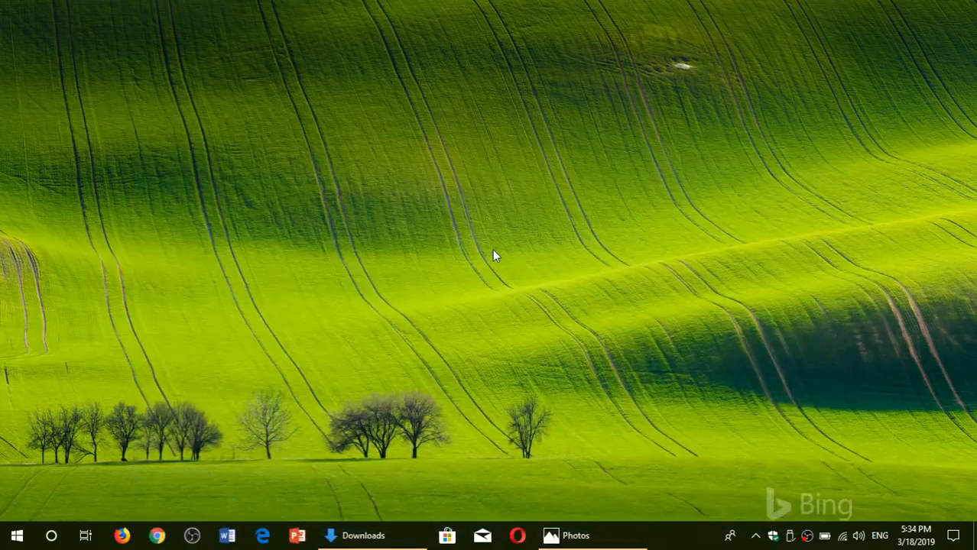
Launch MicrosoftEdgeSetup from the Downloads folder, triggering the Unknown Installer Error
left_click(363, 535)
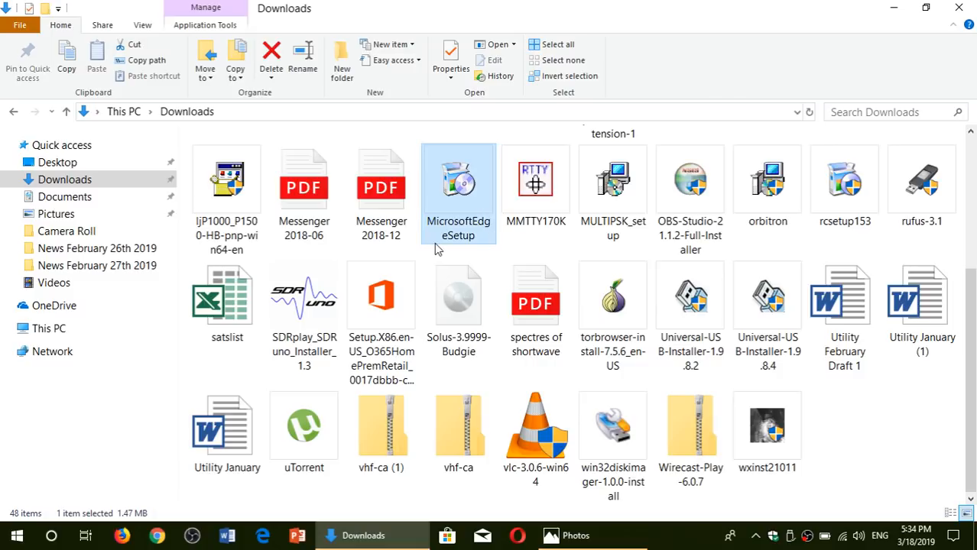
double_click(458, 184)
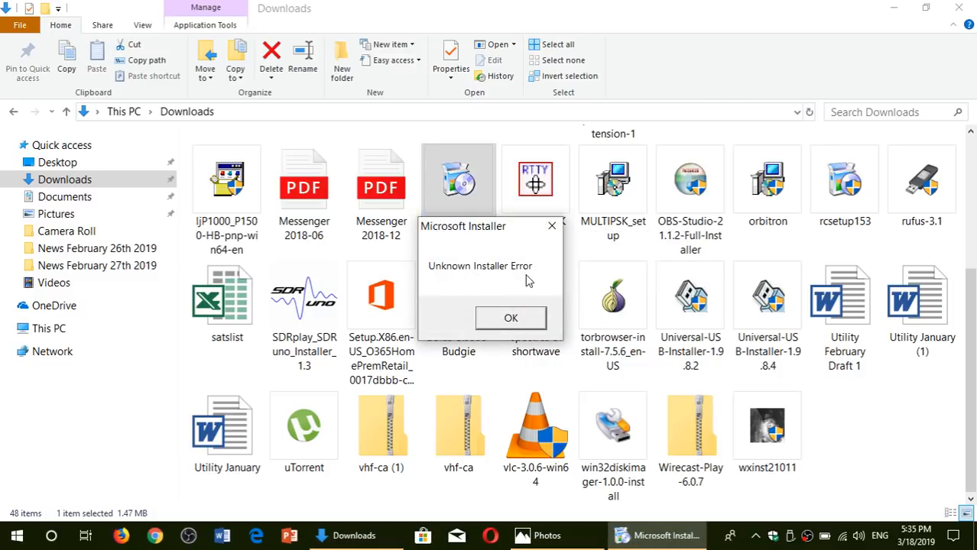
mouse_move(551, 228)
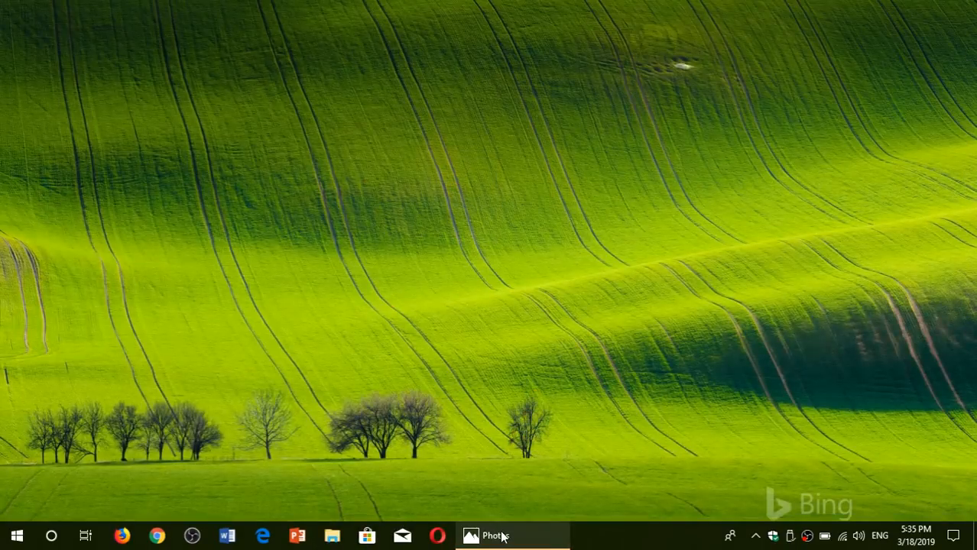
Bring the Photos app window up from the taskbar to close it
left_click(490, 535)
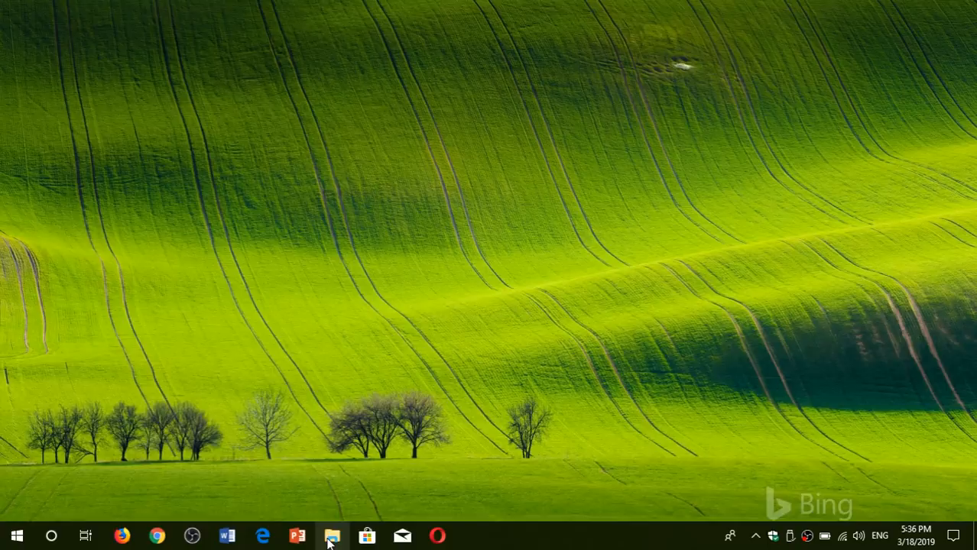
Open the 'windows 10 19h1' image from Pictures in Photos
left_click(331, 535)
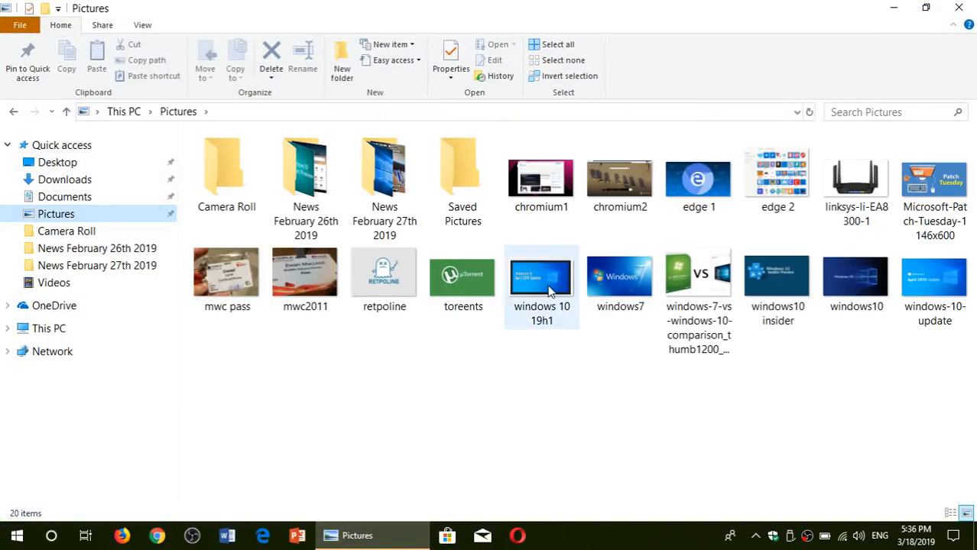
double_click(542, 276)
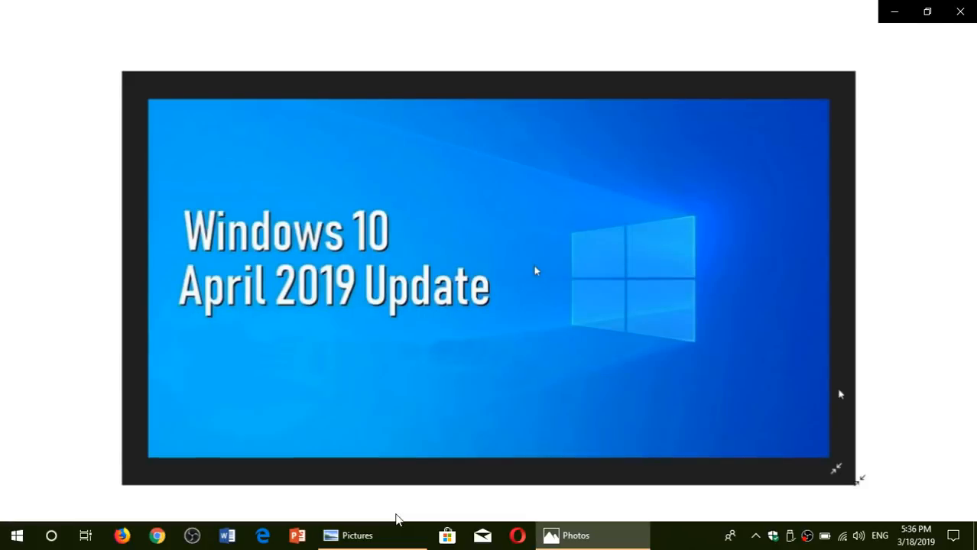